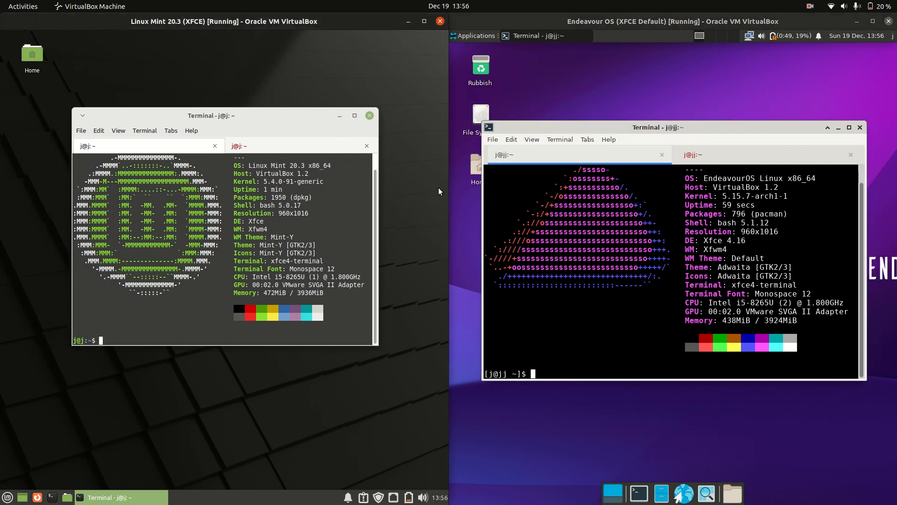
Show Mint's Whisker menu favourites alongside the EndeavourOS application category list for comparison
click(8, 497)
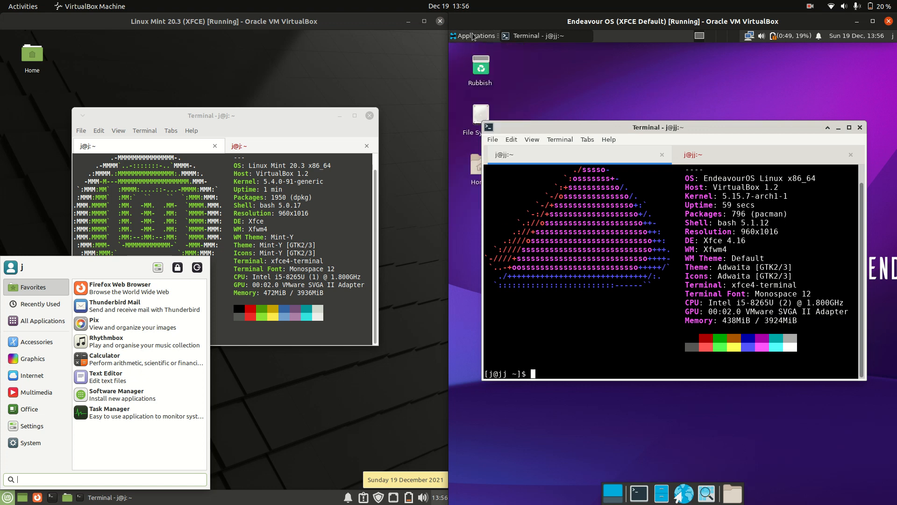
click(474, 35)
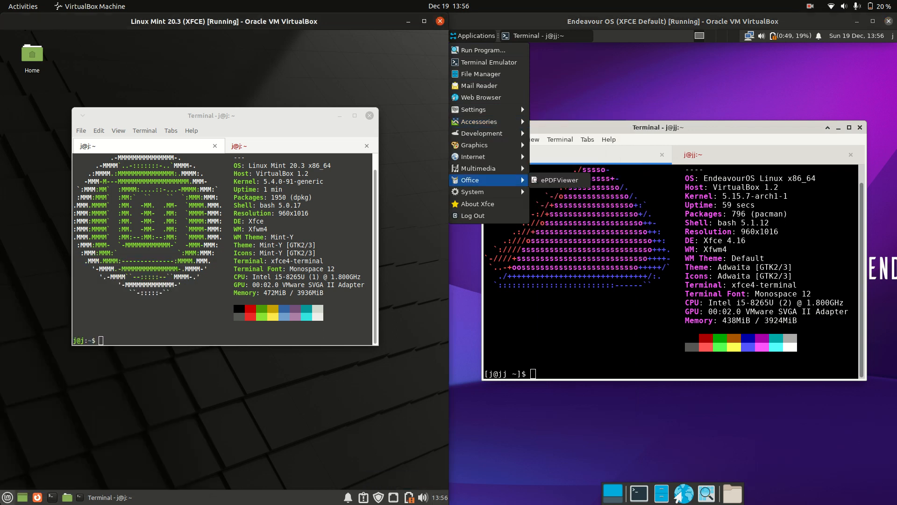
click(7, 496)
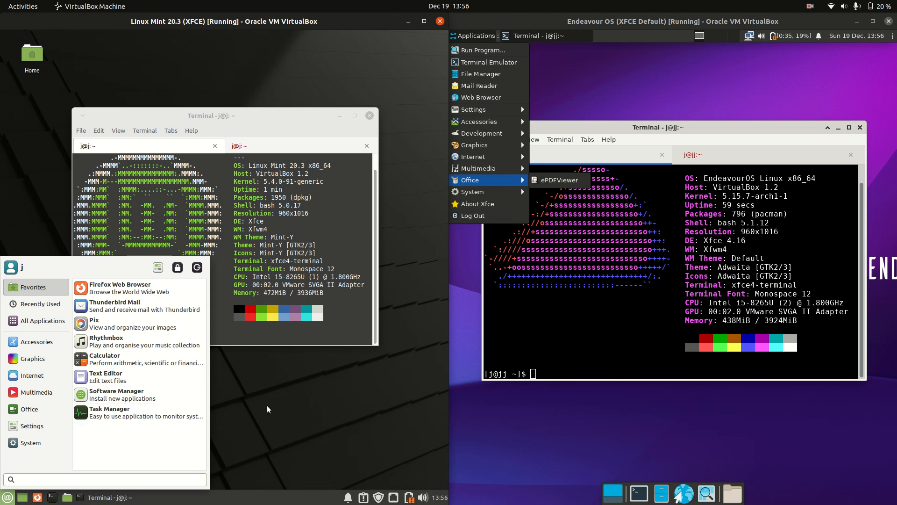
mouse_move(313, 437)
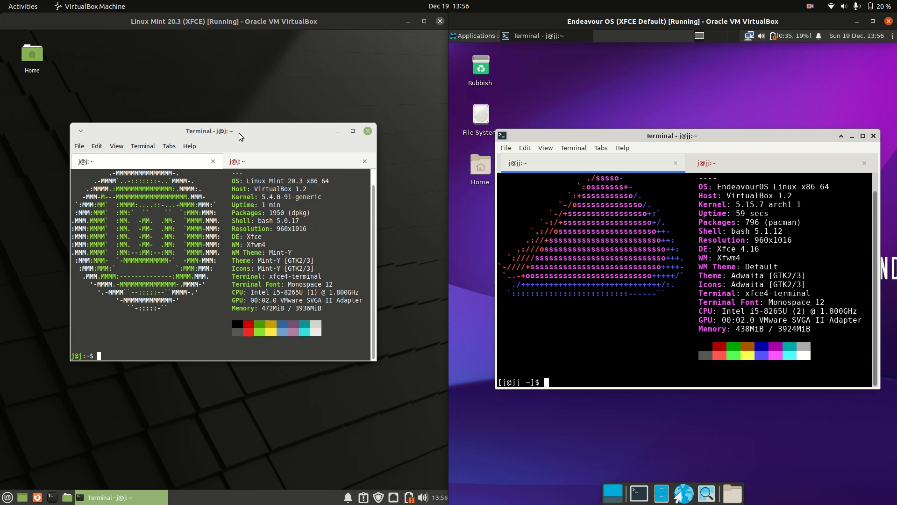
click(8, 496)
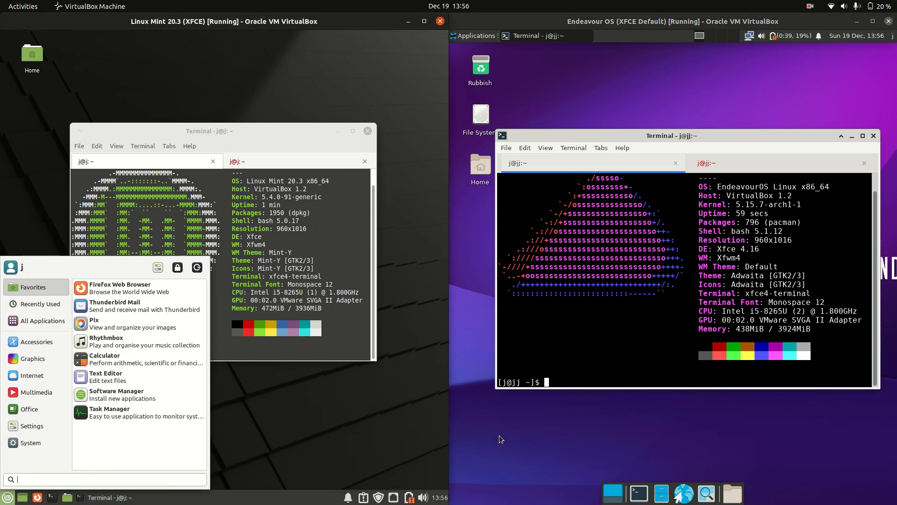
click(471, 35)
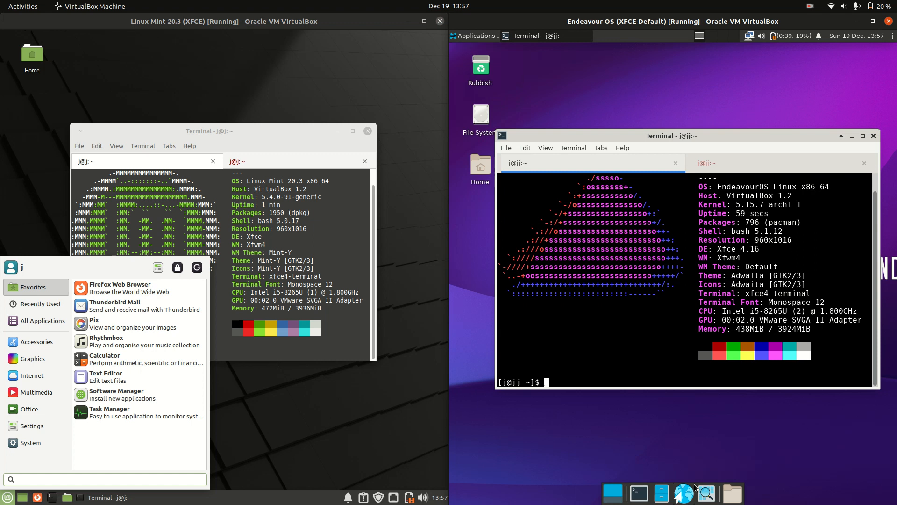
mouse_move(679, 441)
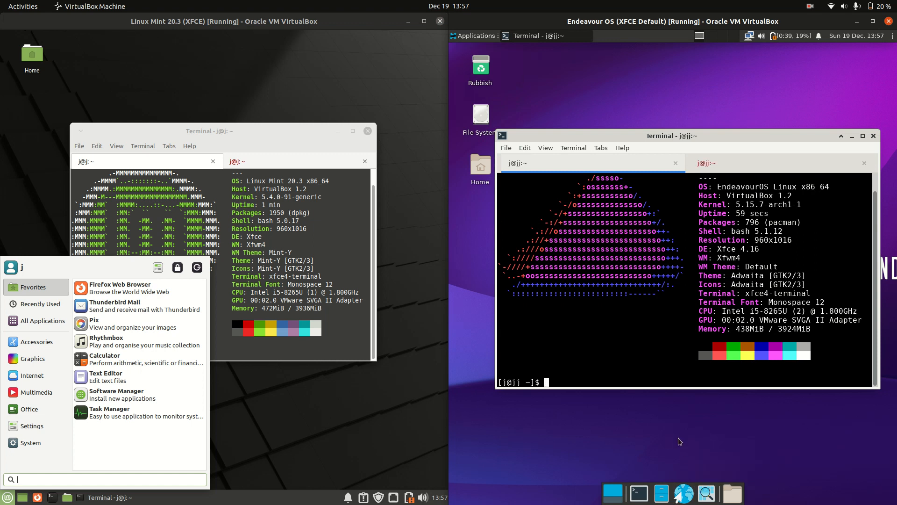
mouse_move(683, 493)
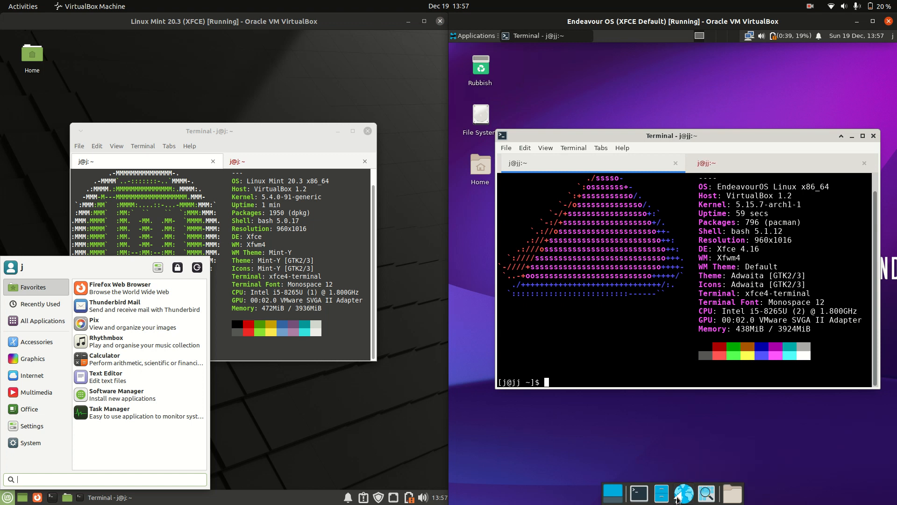
mouse_move(701, 416)
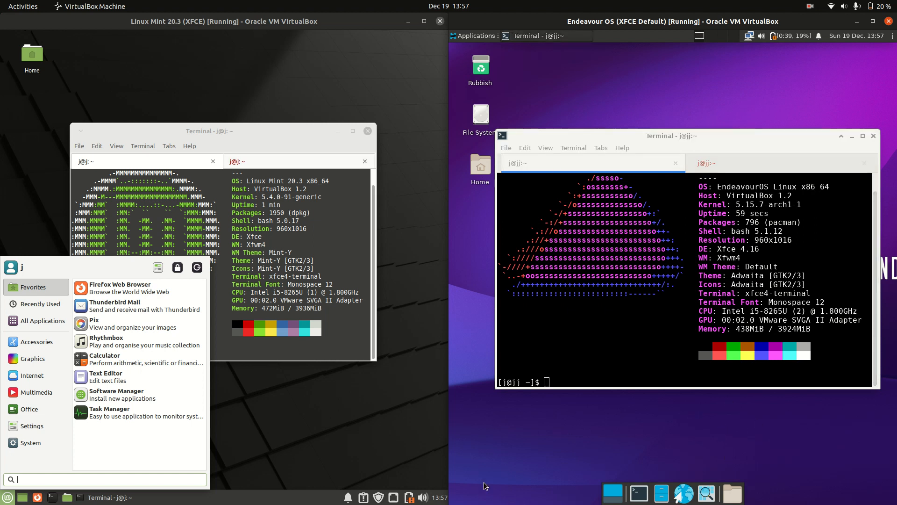
mouse_move(714, 476)
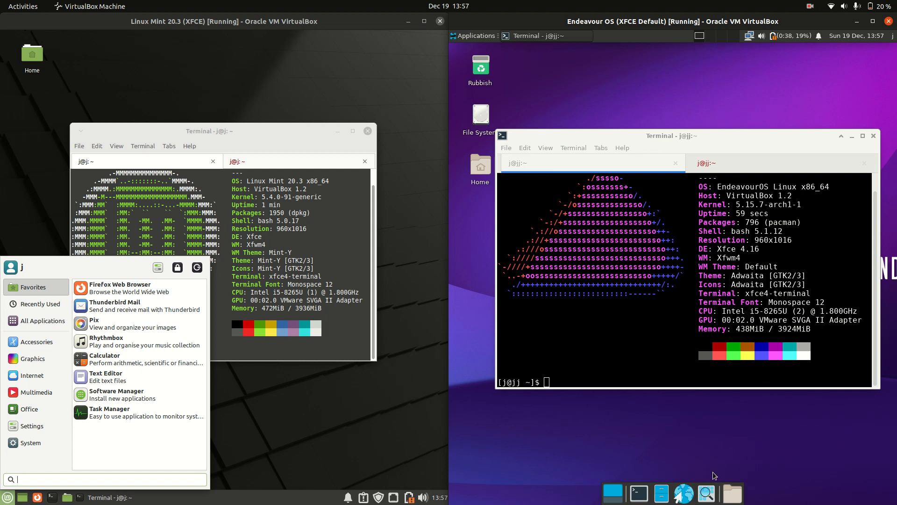
right_click(662, 427)
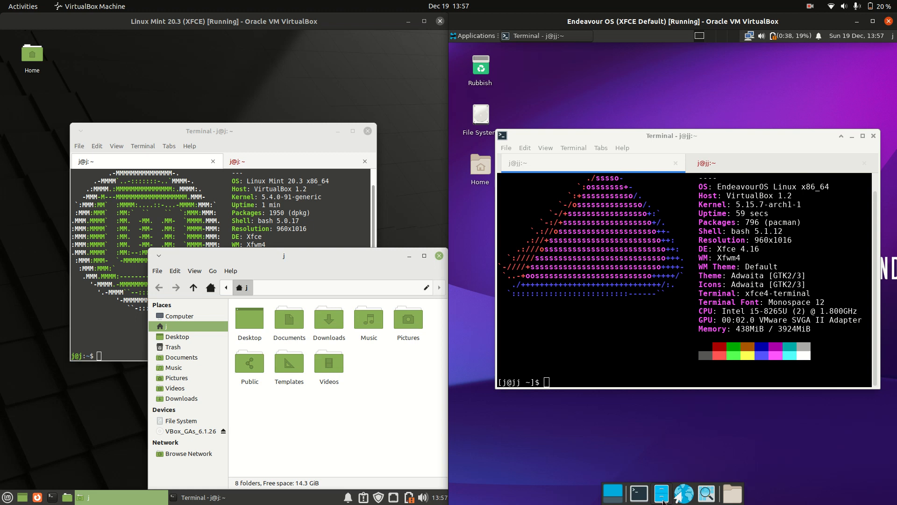
click(731, 492)
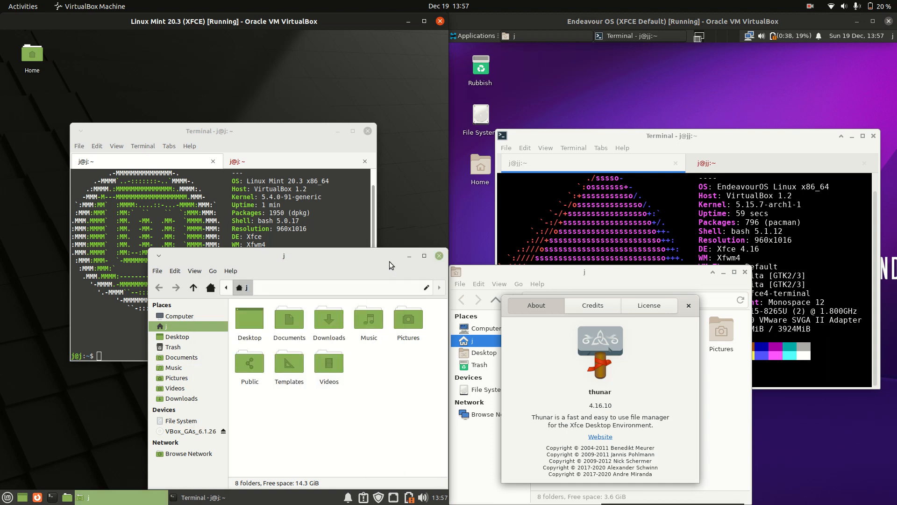
click(689, 305)
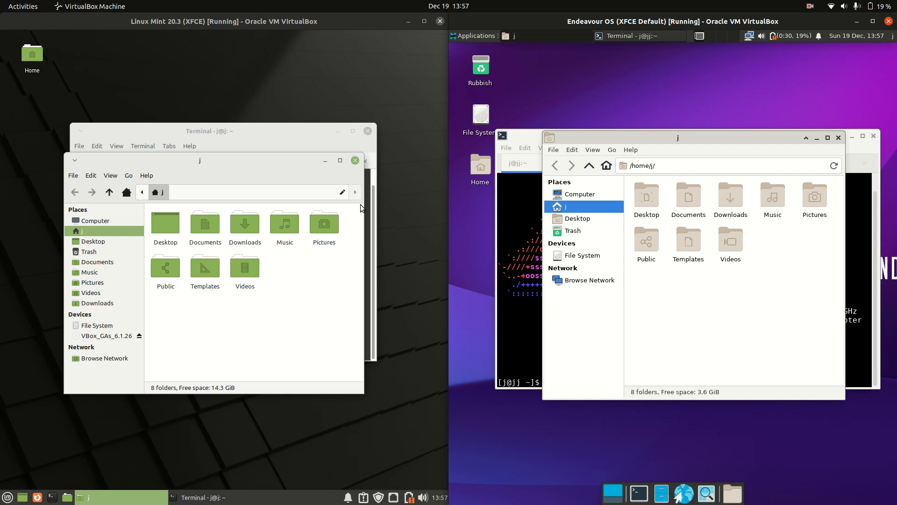
drag(209, 160, 233, 158)
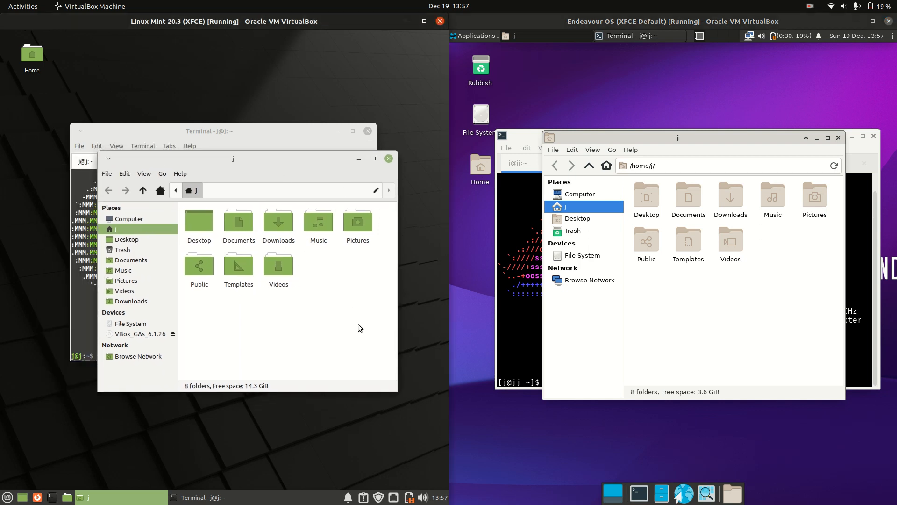
mouse_move(379, 308)
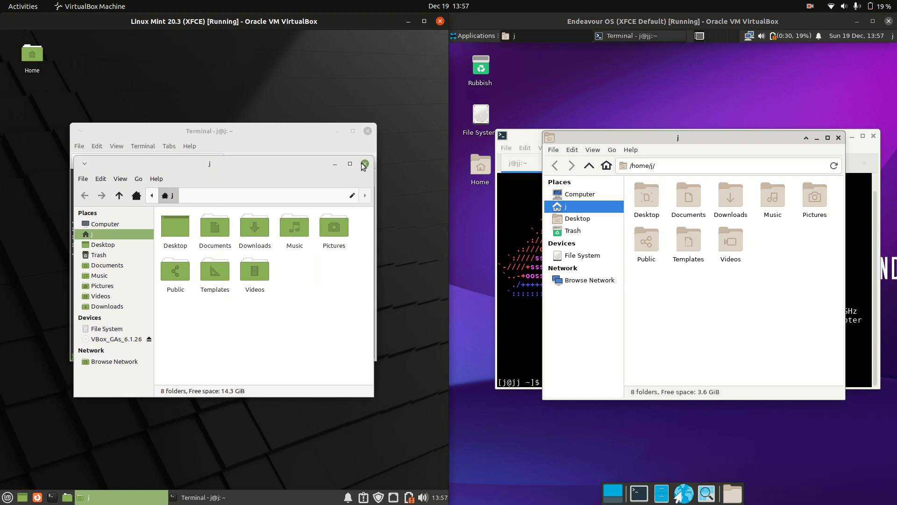
click(363, 164)
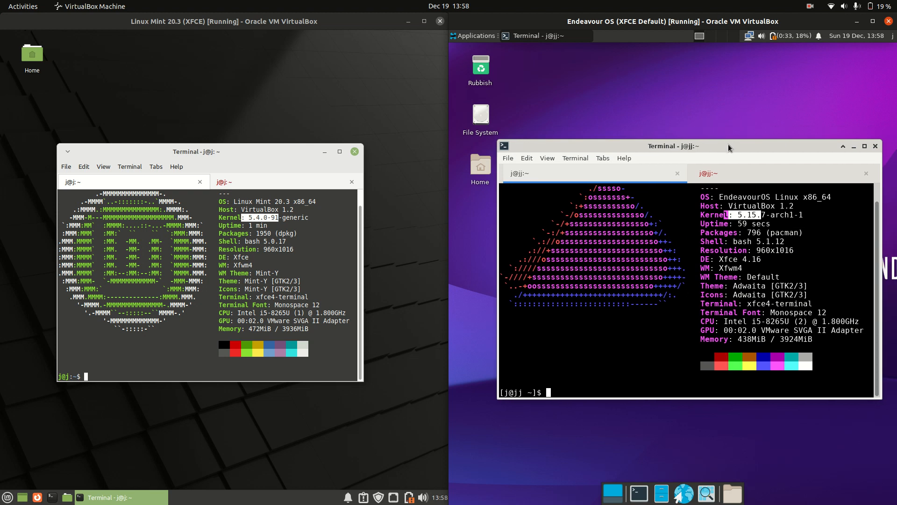
Run htop in the terminals to compare both VMs' memory usage
text(htop)
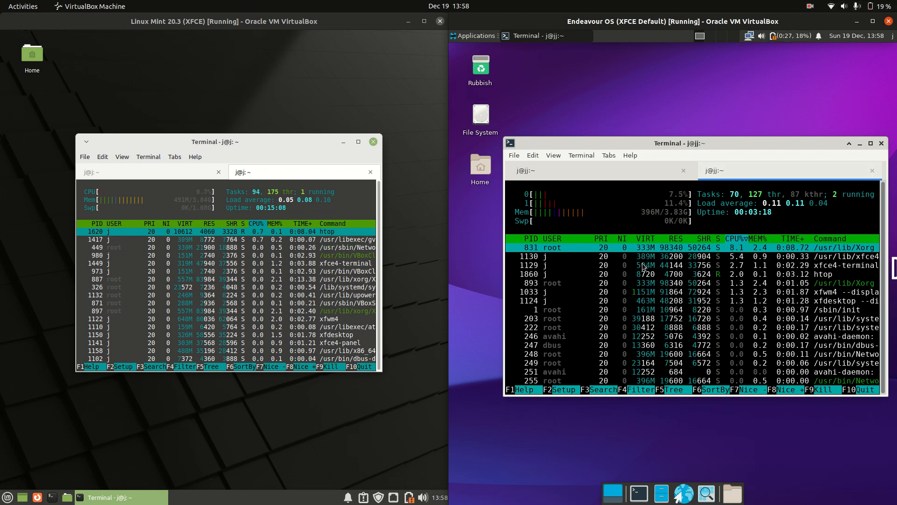
mouse_move(794, 74)
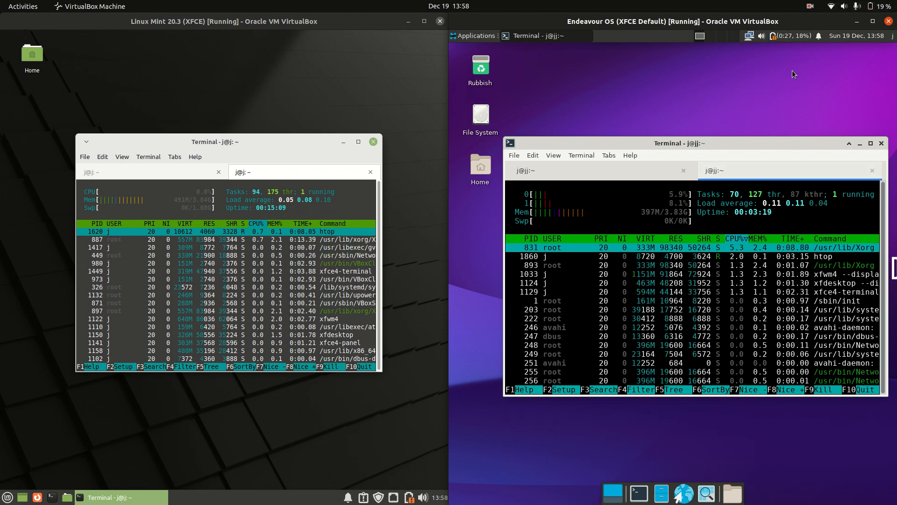